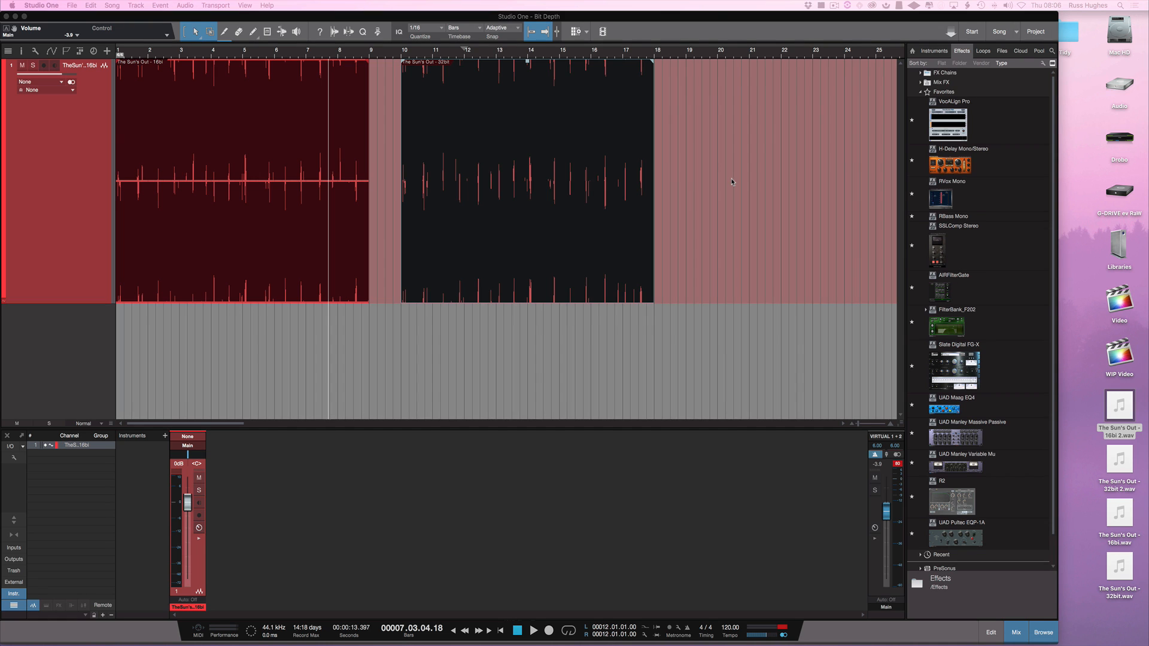
mouse_move(312, 70)
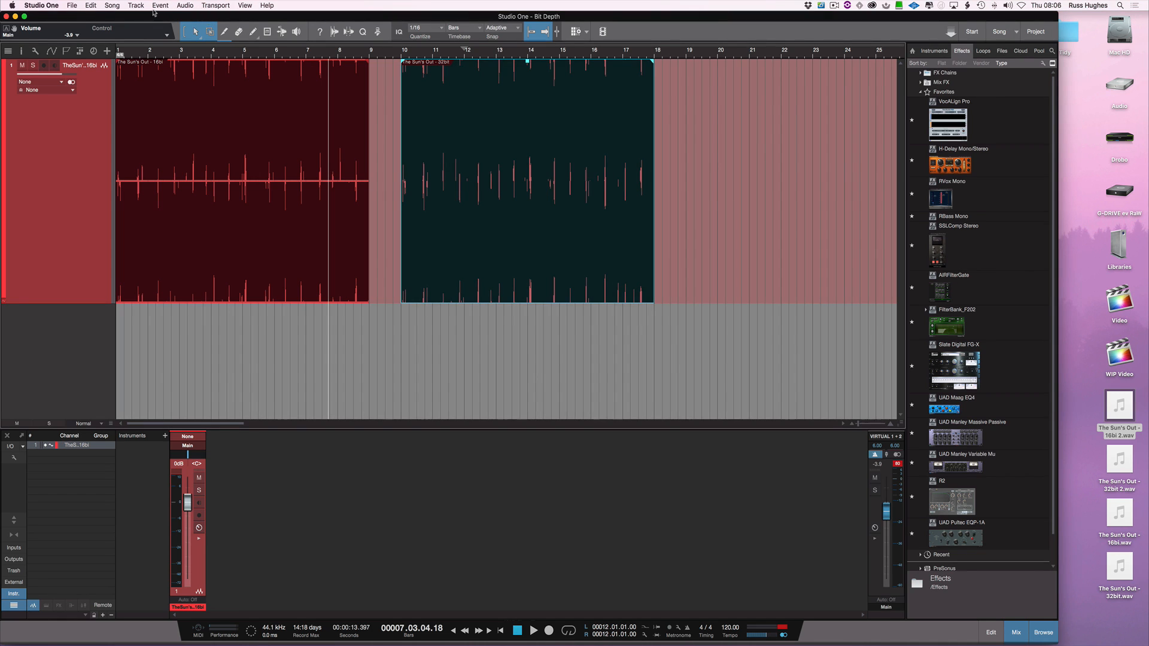
Bring up the Song menu containing the mixdown export options
left_click(111, 5)
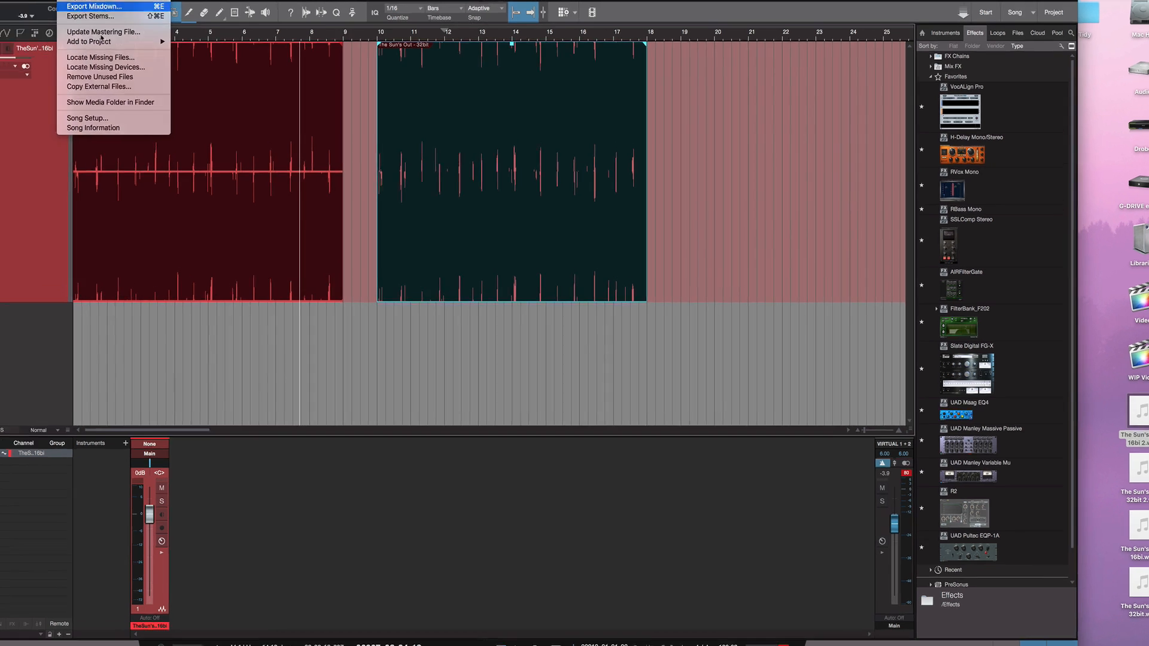
Open Export Mixdown and list the resolution choices from 8 Bit to 32 Bit Float
left_click(93, 6)
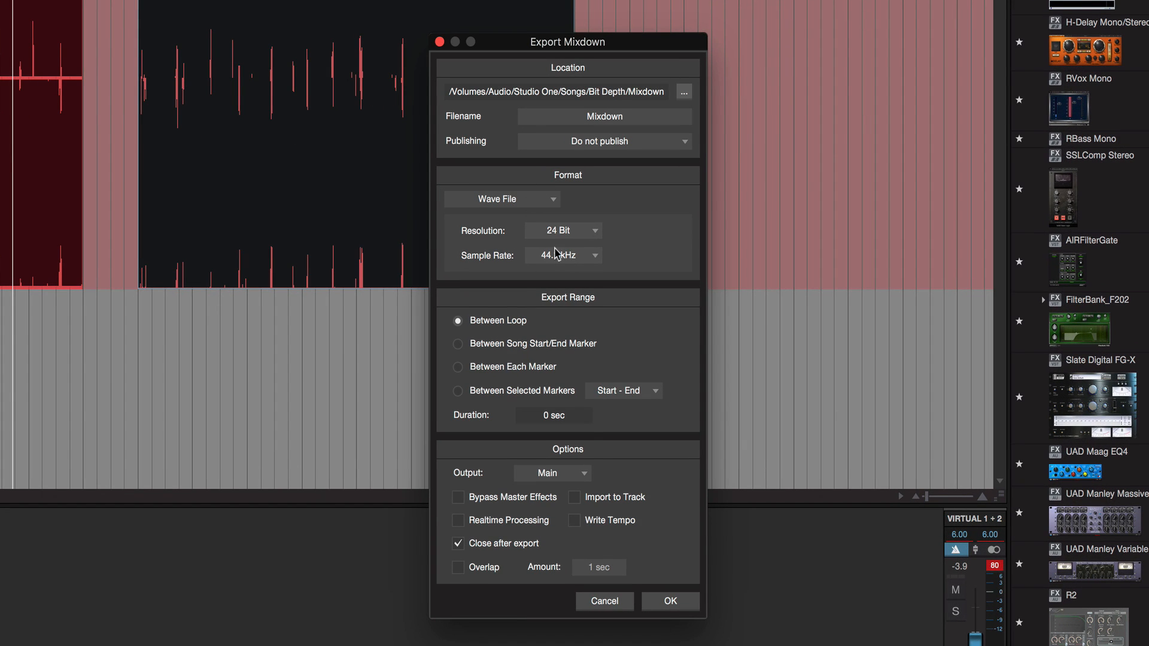
left_click(563, 230)
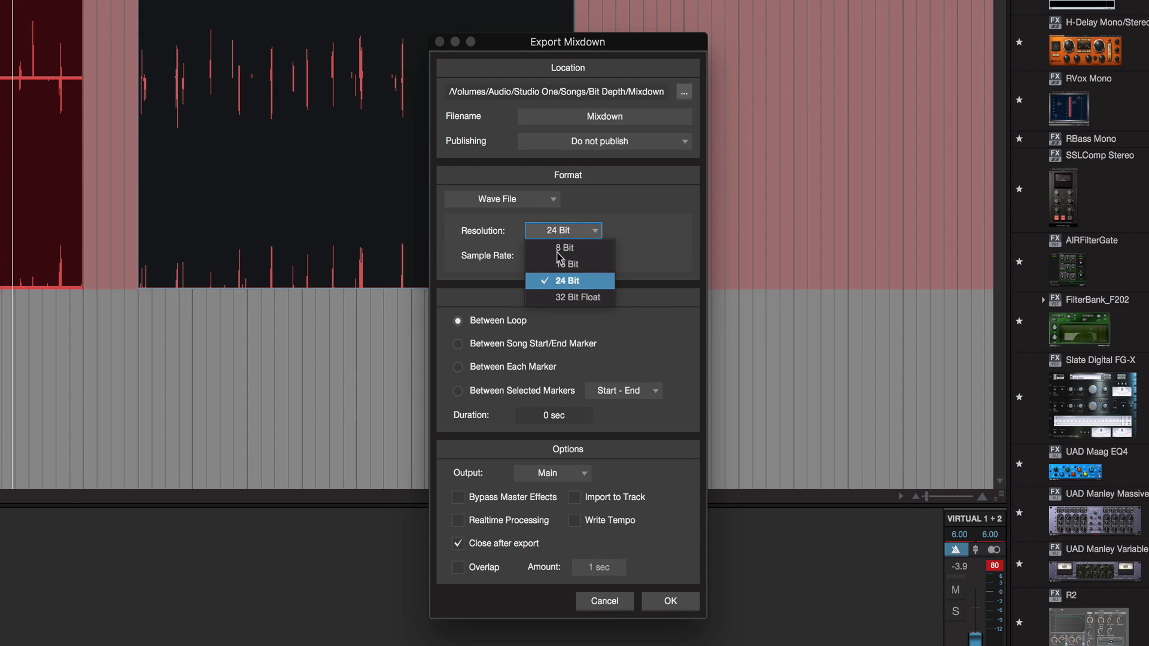
mouse_move(568, 298)
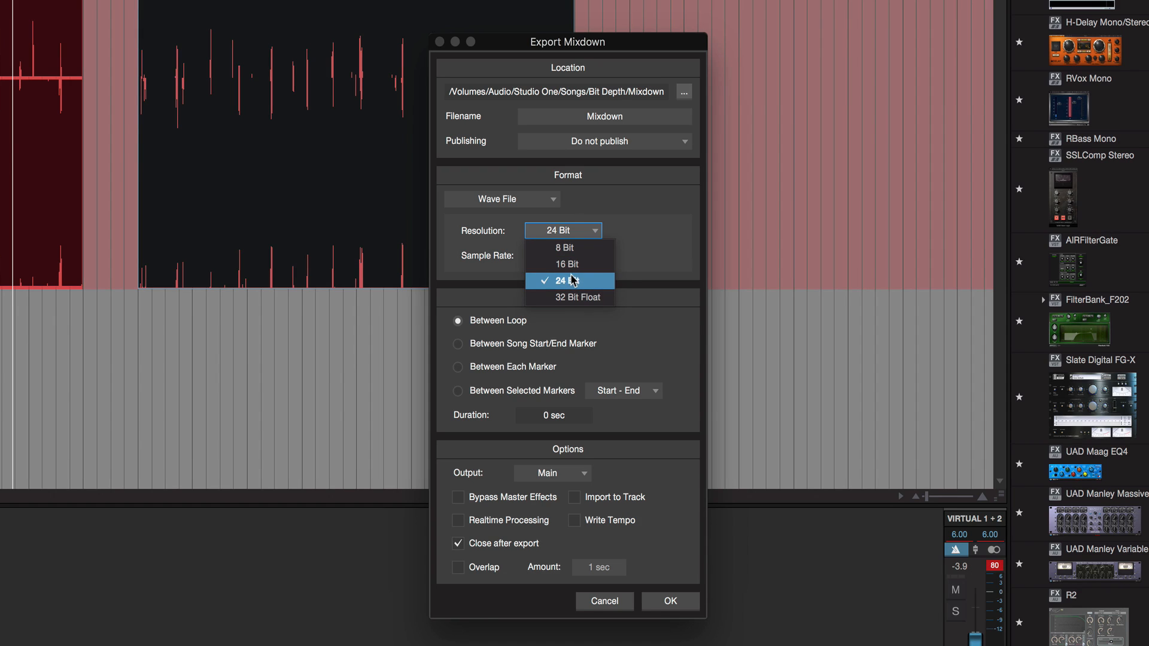
mouse_move(569, 298)
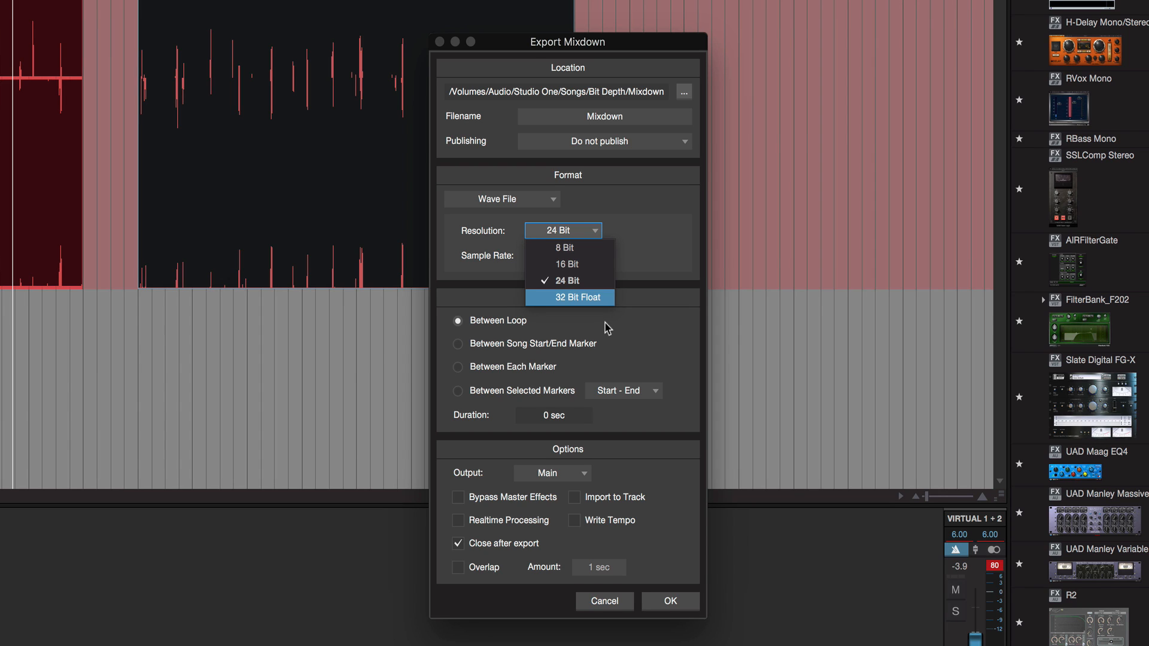
mouse_move(606, 328)
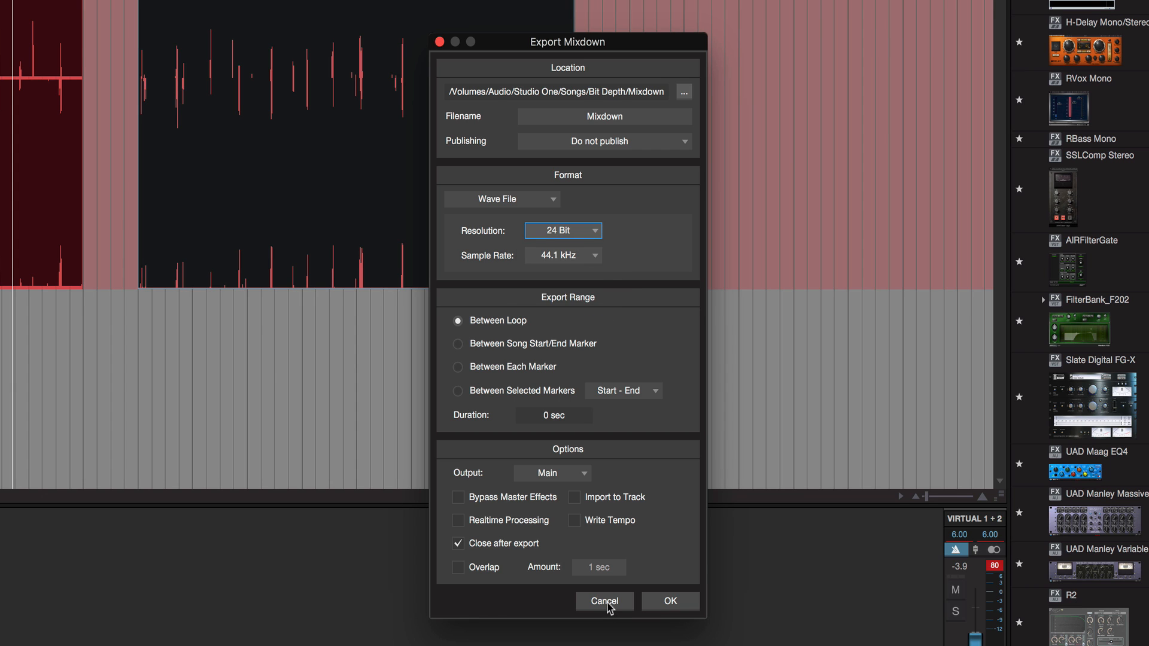
Cancel the export and audition the 16-bit event, then the 32-bit event, then stop
left_click(603, 600)
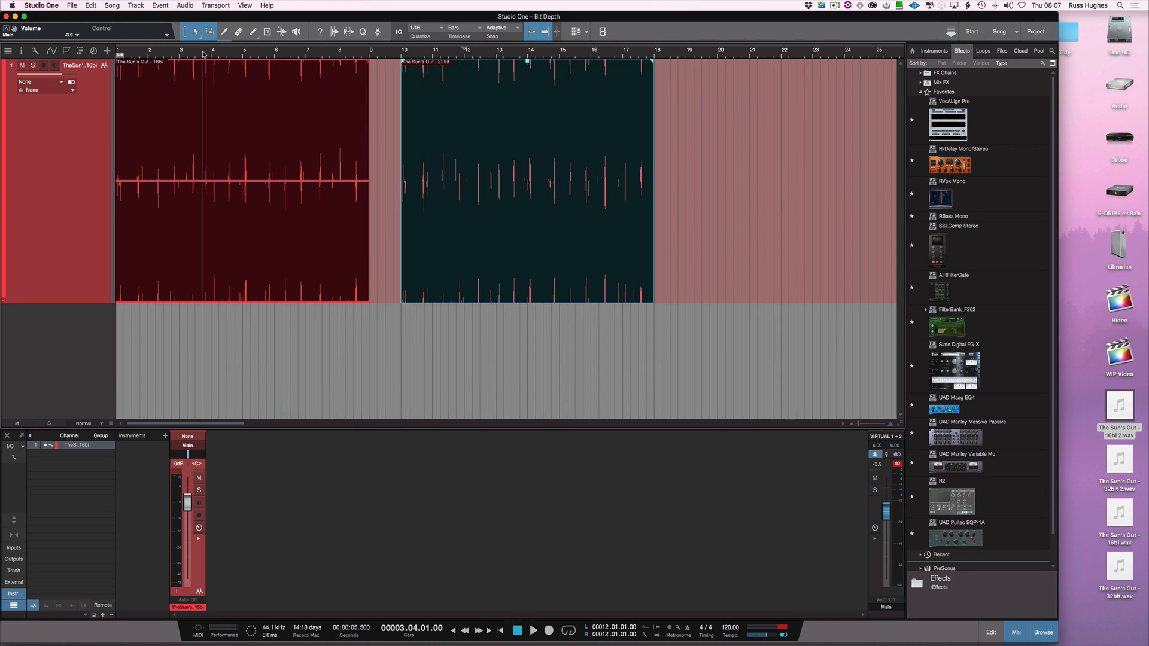
left_click(534, 630)
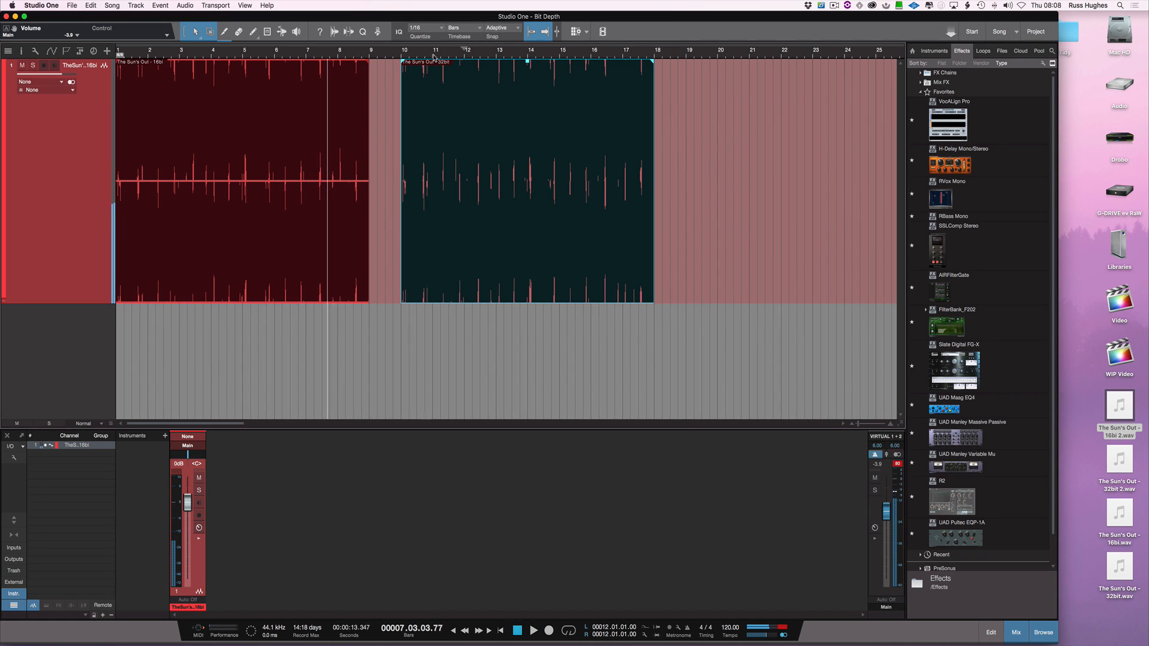
left_click(534, 631)
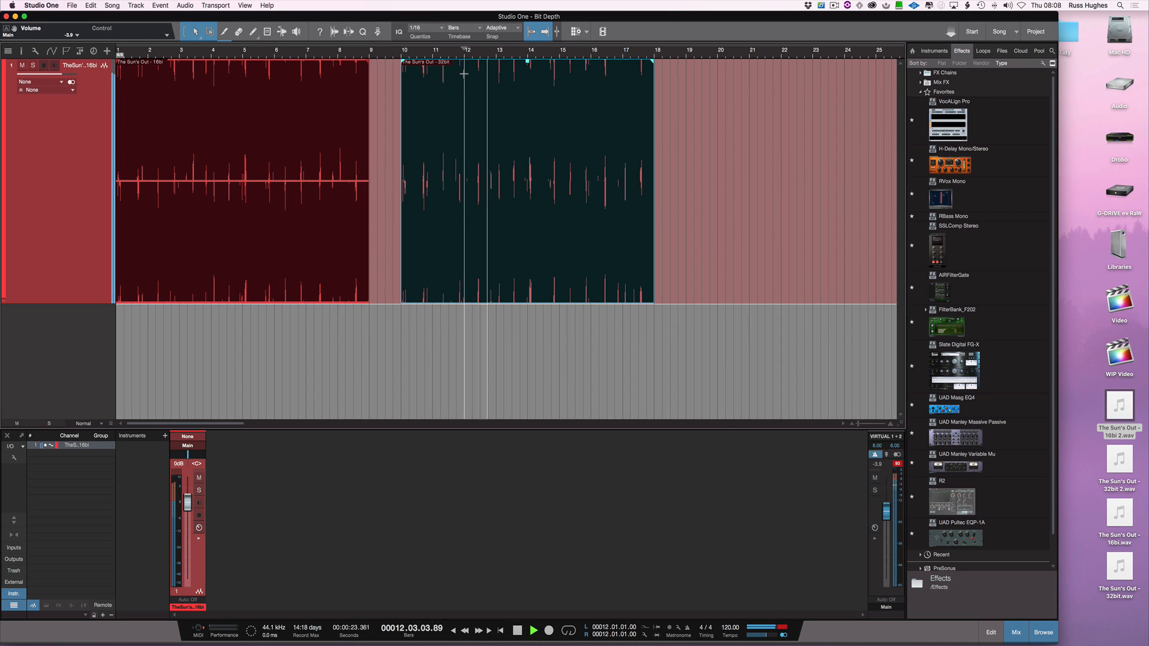
left_click(533, 631)
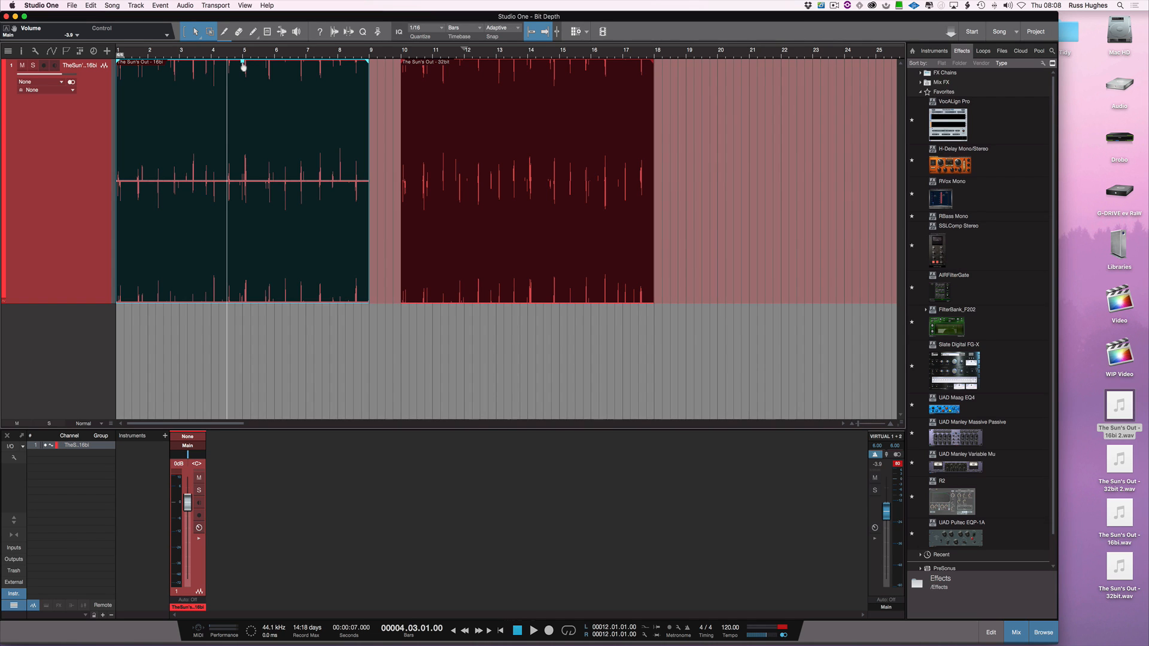
Boost the 32-bit event's gain so its waveform fills the track
left_click_drag(241, 64, 242, 77)
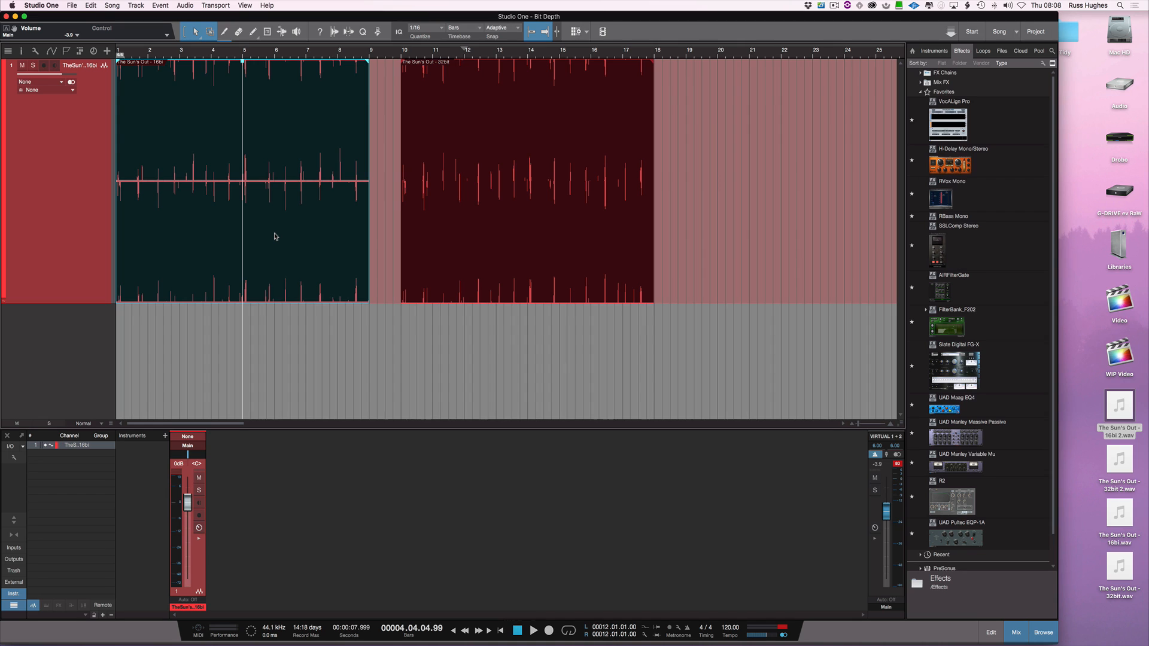
mouse_move(284, 237)
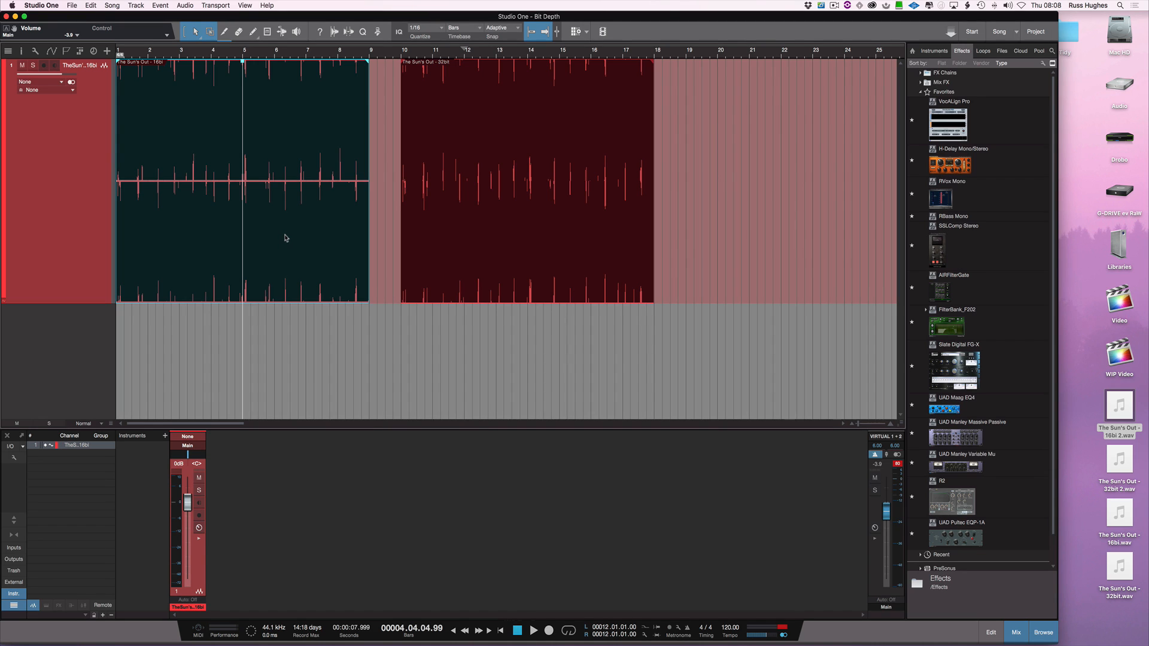
mouse_move(348, 249)
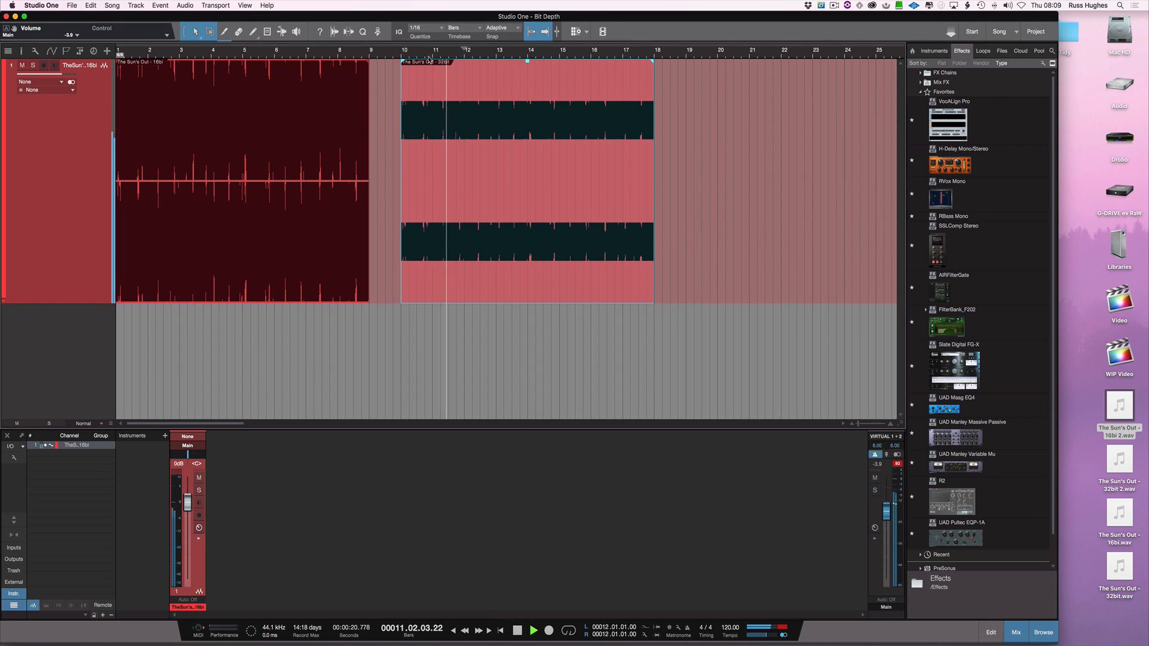
Trim the 32-bit event's gain slightly and start playback of the boosted events
left_click_drag(527, 61, 526, 58)
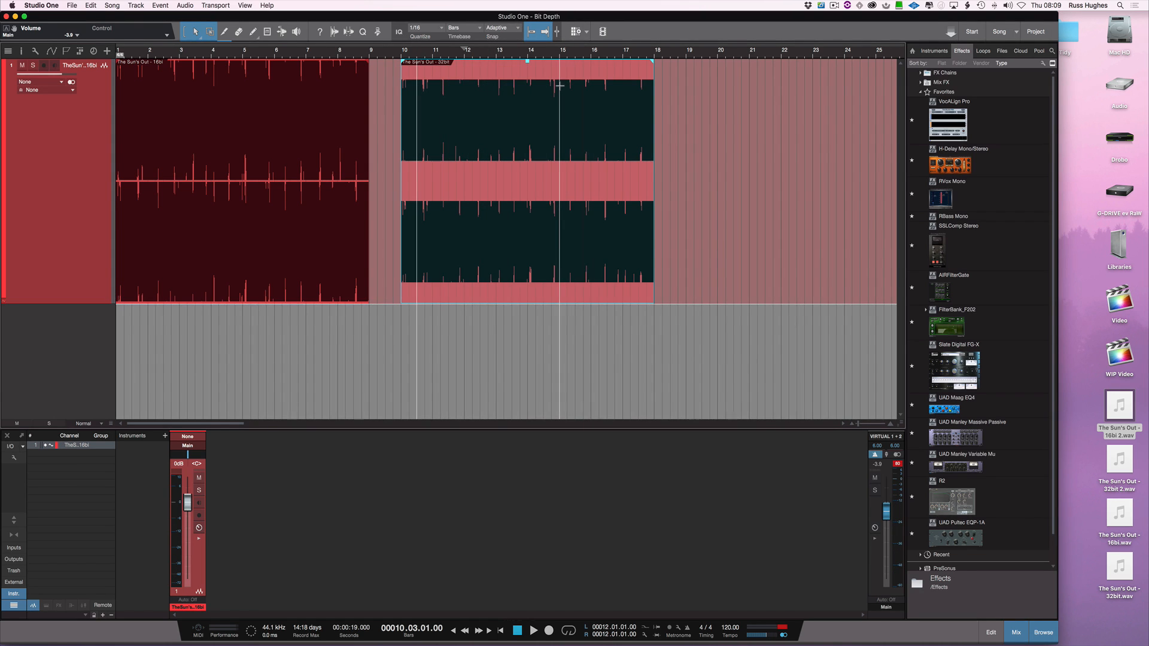
left_click(533, 630)
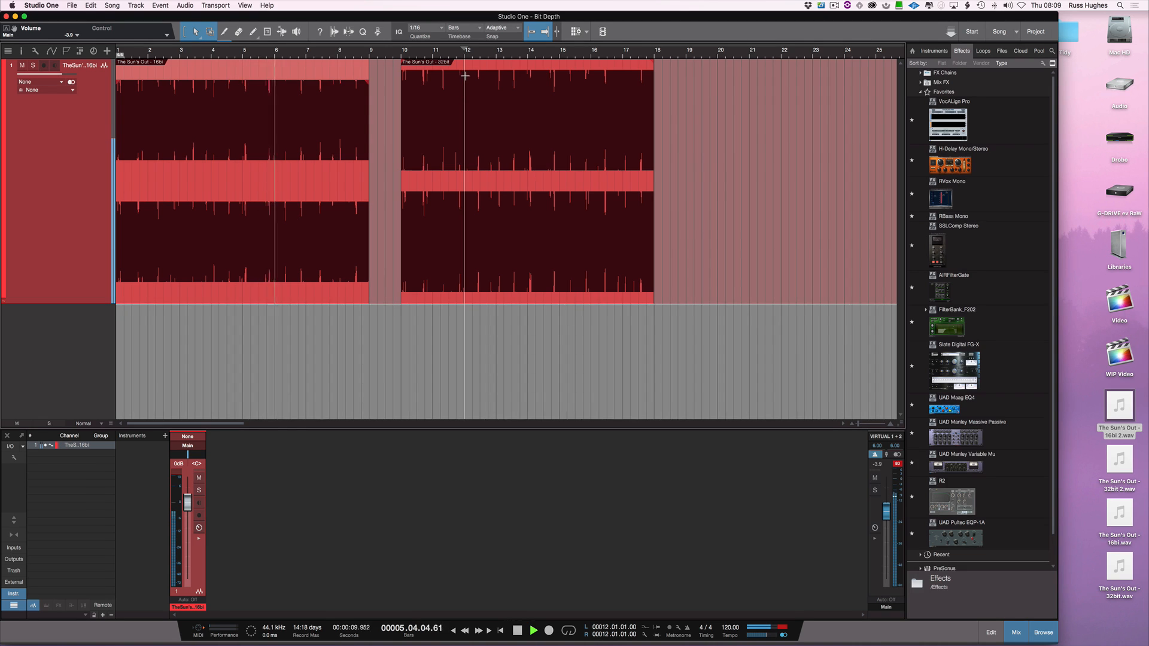
Restart playback, boost the 32-bit event further, restore the channel fader, and play both back
left_click(534, 630)
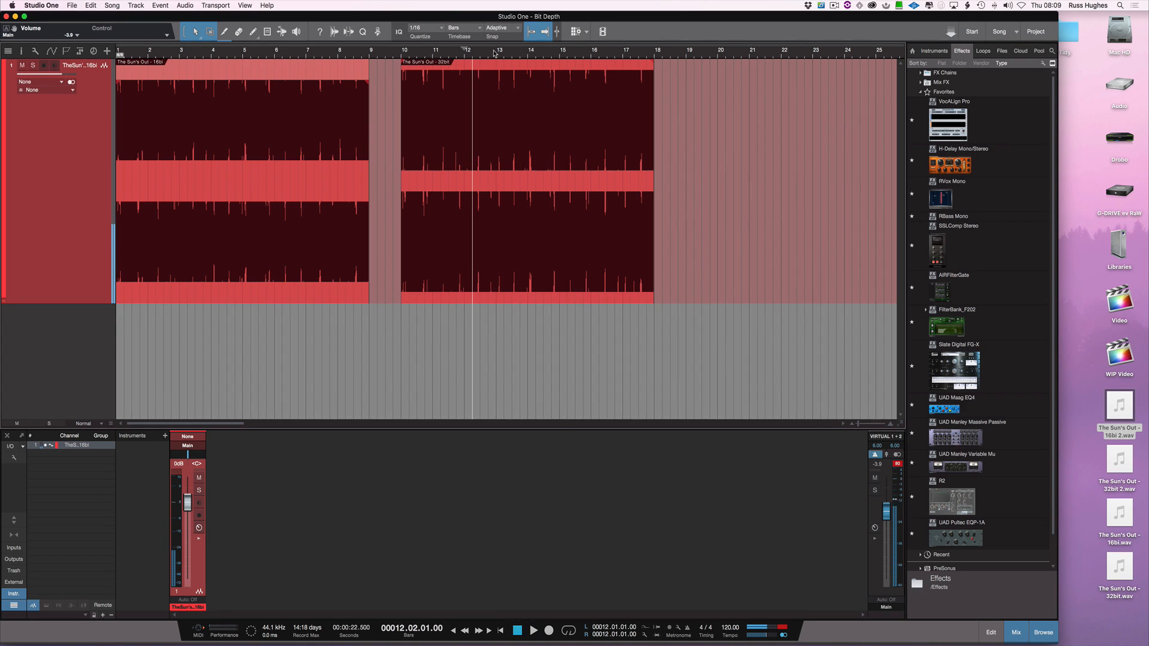
left_click(534, 631)
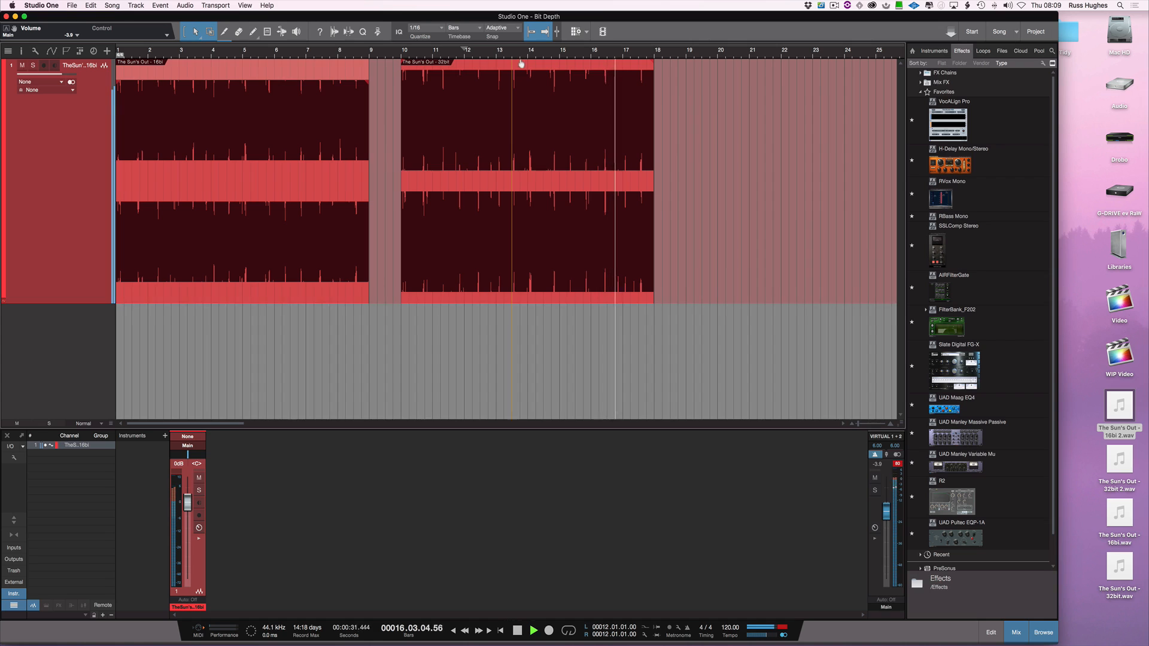
left_click_drag(521, 72, 521, 84)
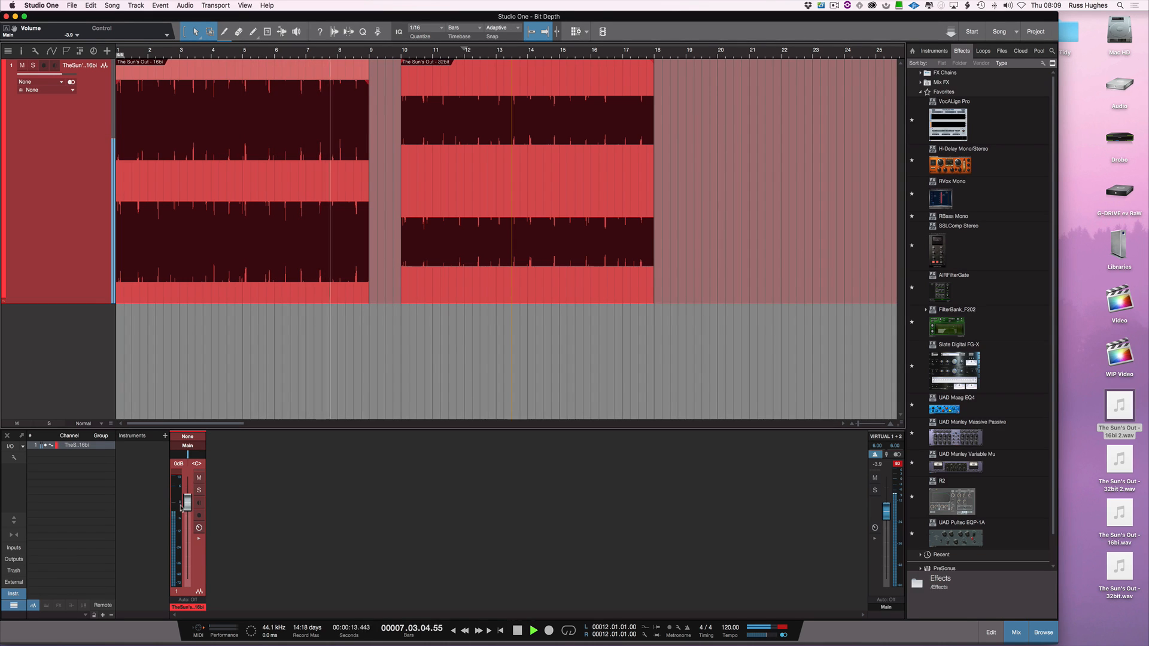
left_click_drag(188, 501, 188, 514)
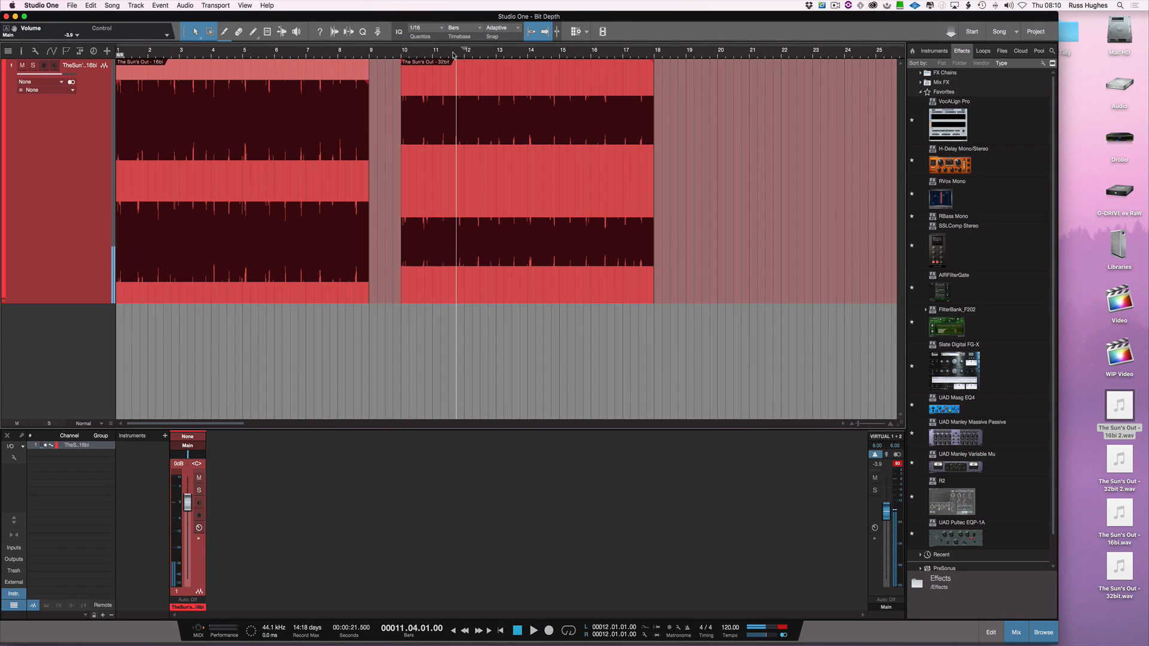
left_click(533, 630)
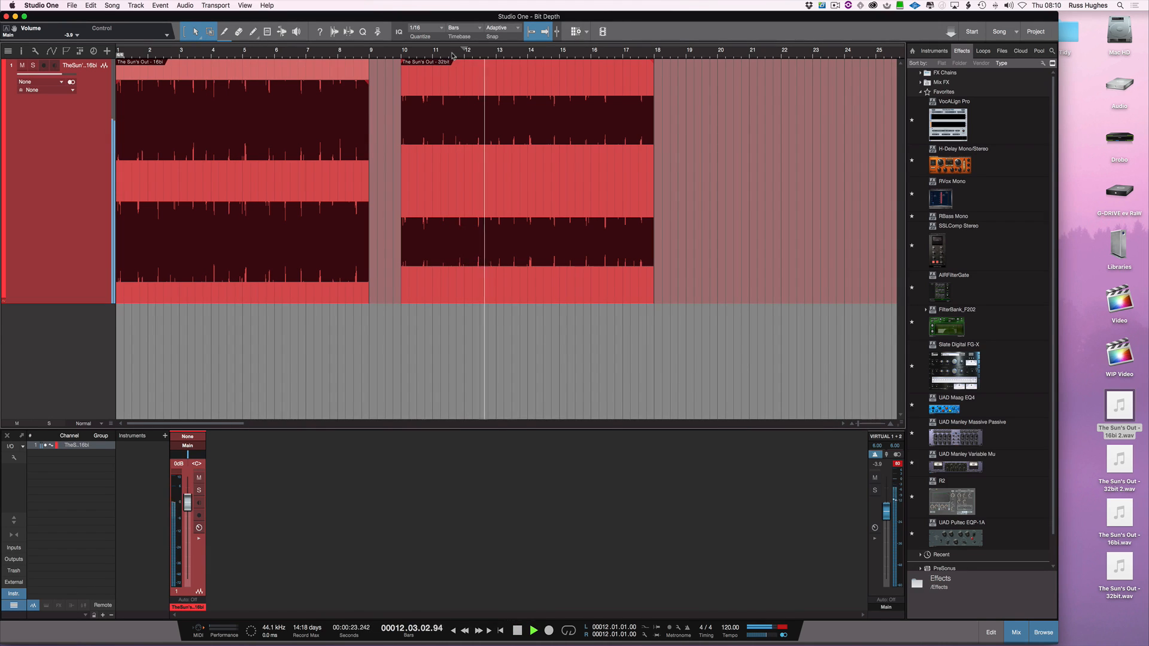